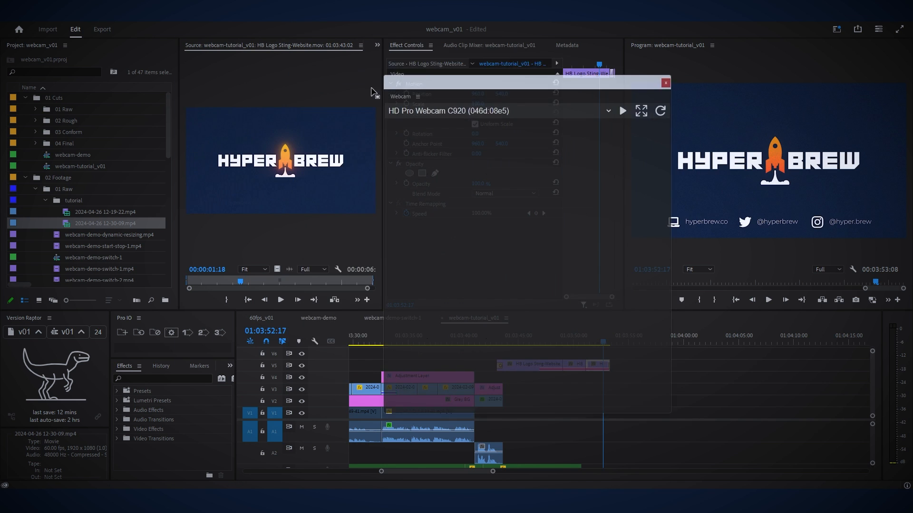
- Choose Camera (NVIDIA Broadcast) as the Webcam panel's source
click(319, 60)
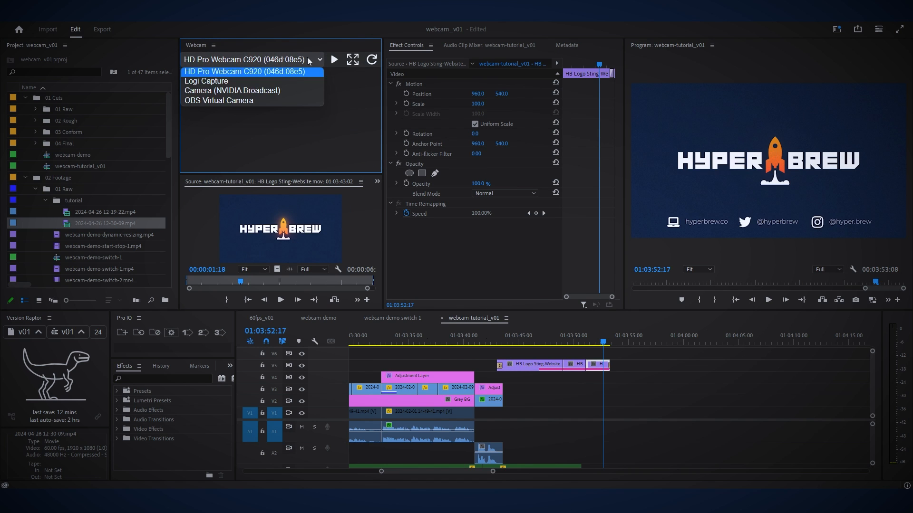
click(232, 90)
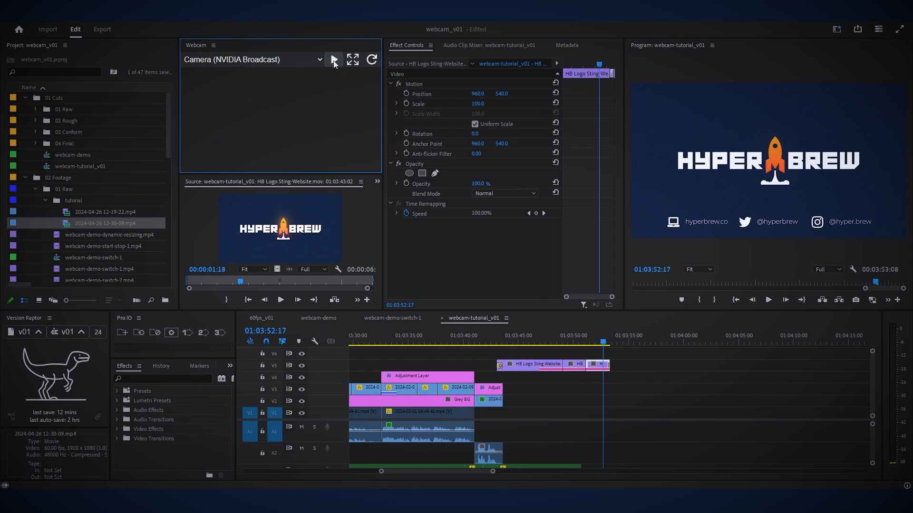
- Start the feed, try OBS Virtual Camera, then return to the NVIDIA Broadcast camera
click(333, 60)
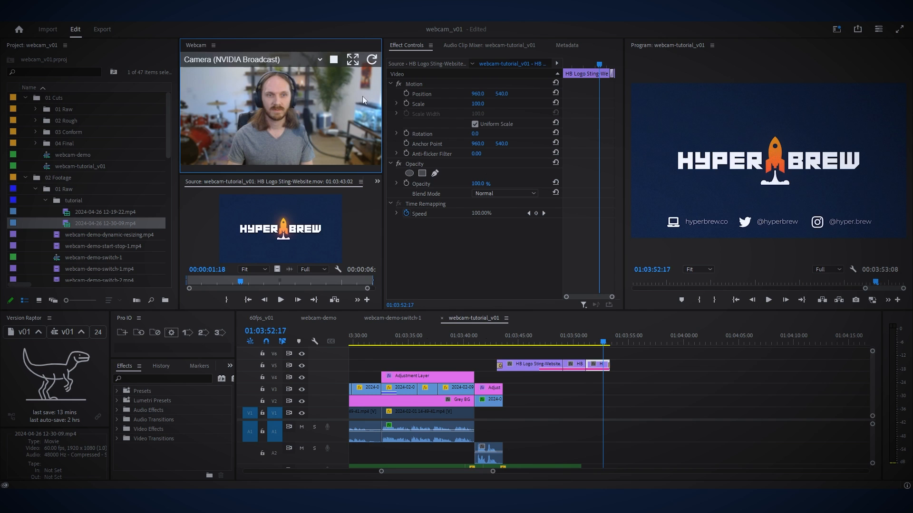
click(253, 58)
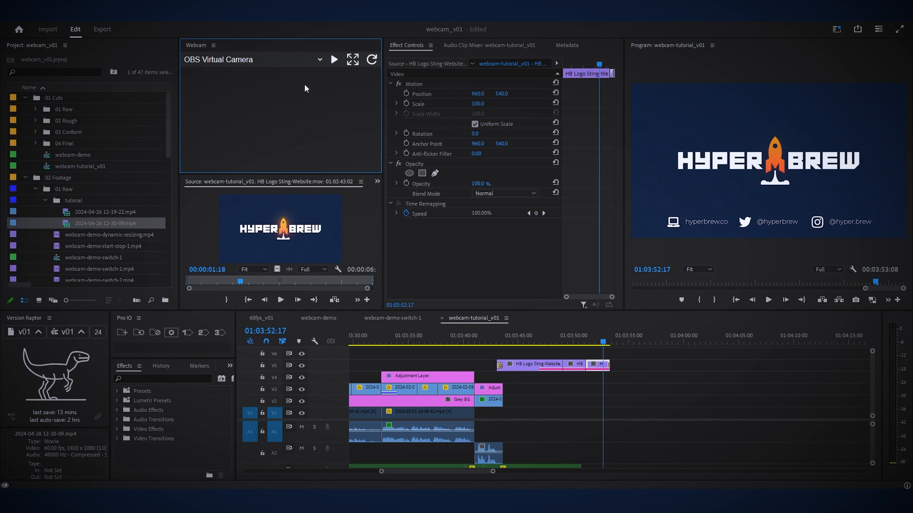
click(319, 59)
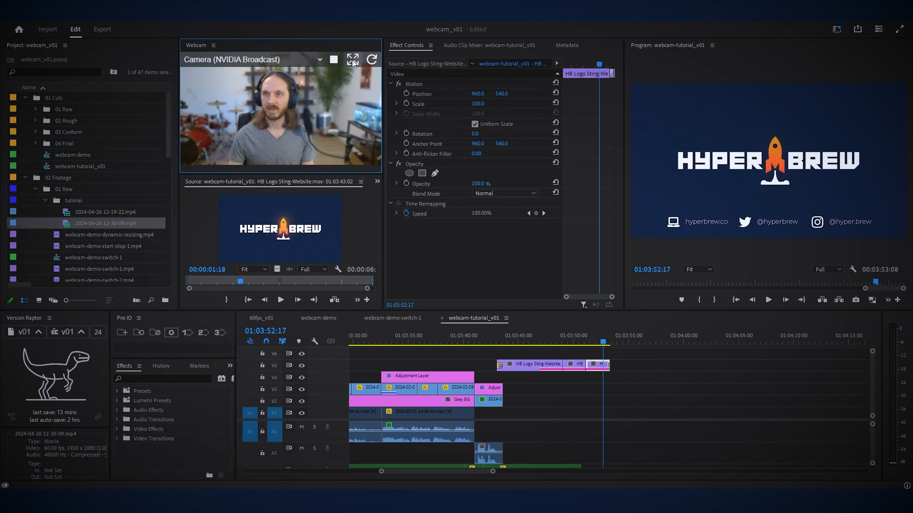